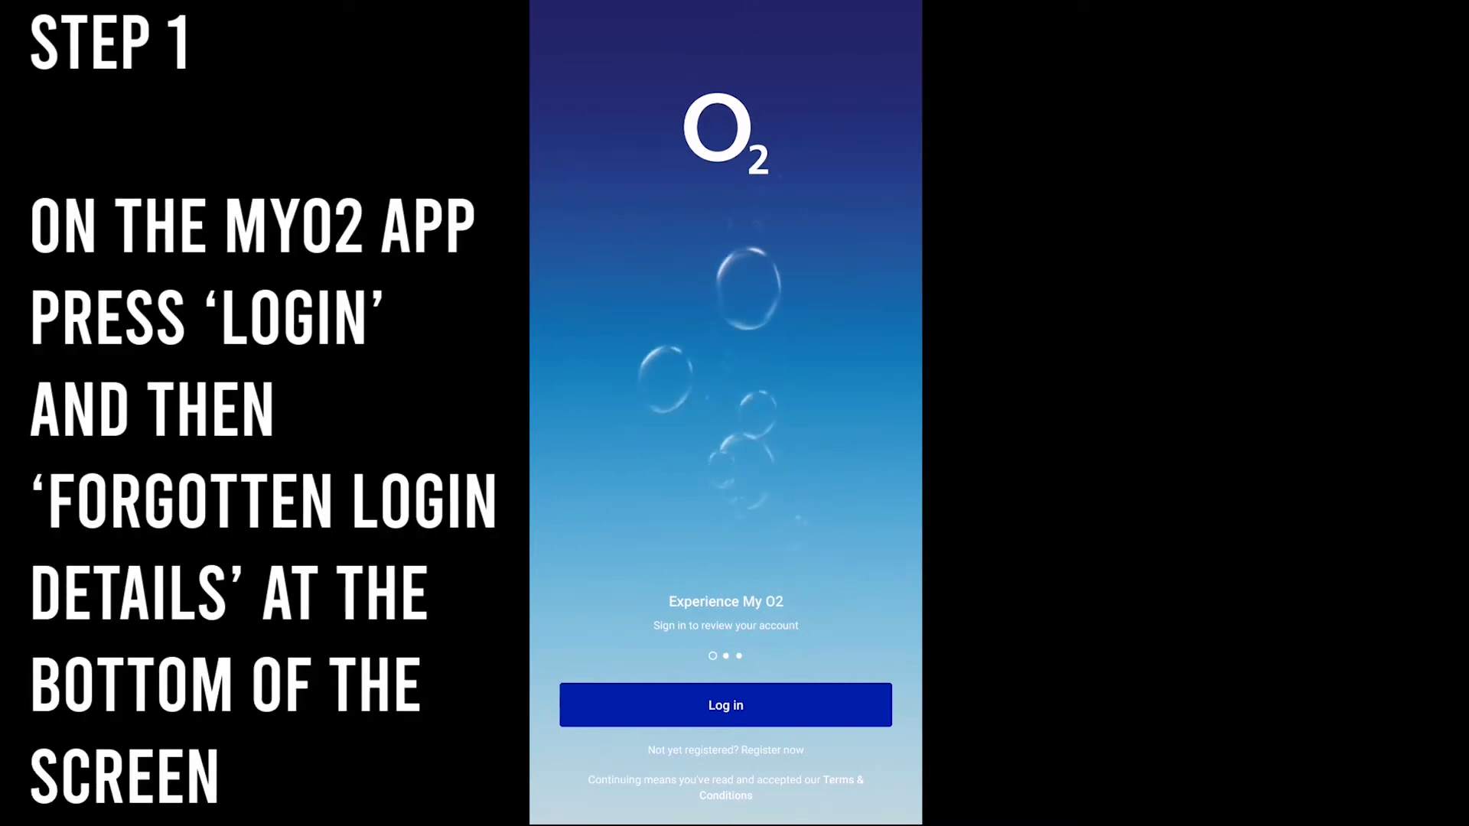
- From Log in, choose 'Forgotten log in details?' to reach the password reset page
{"action": "left_click", "coordinate": [725, 704]}
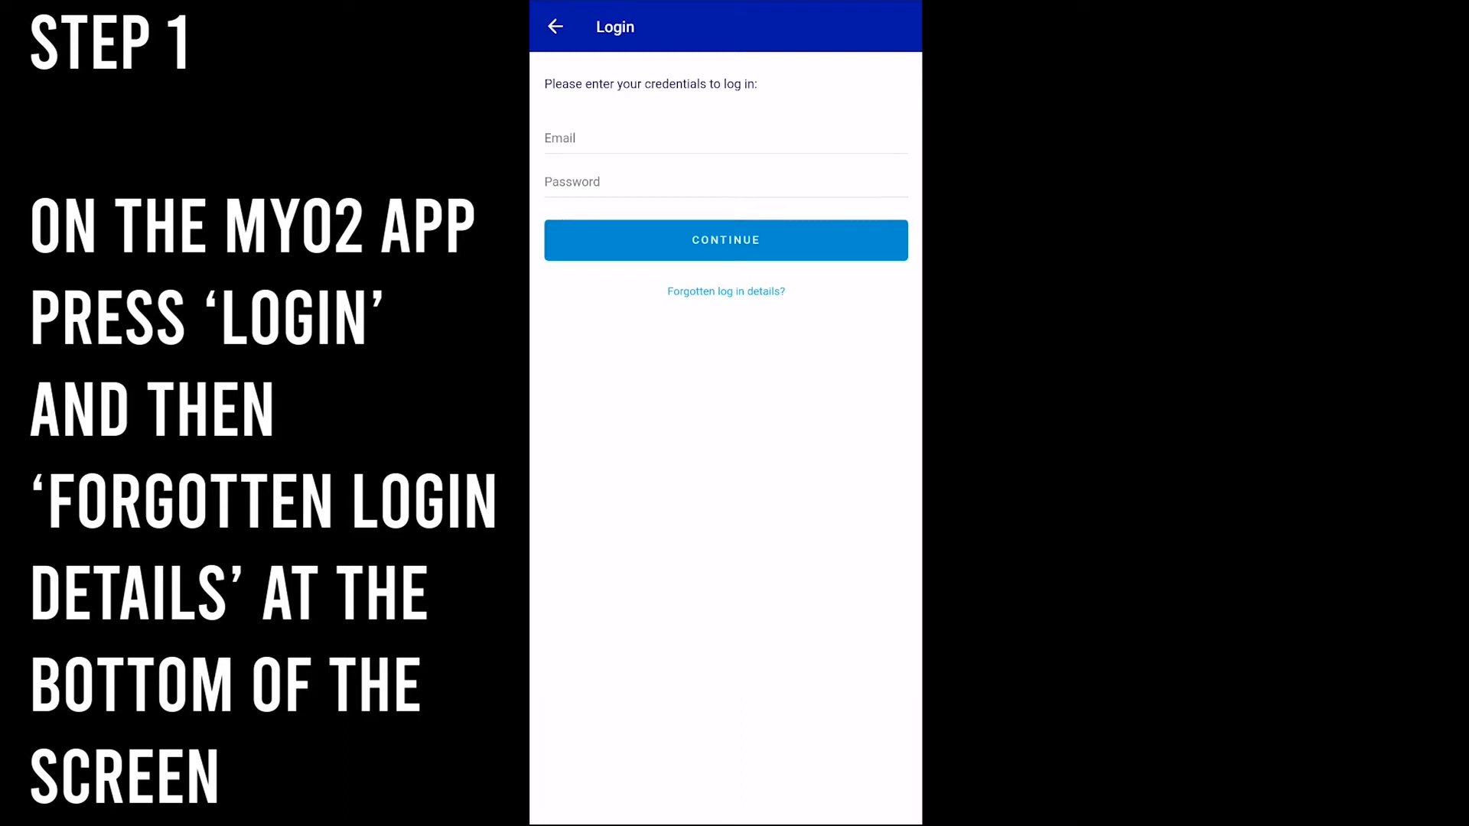
{"action": "left_click", "coordinate": [725, 291]}
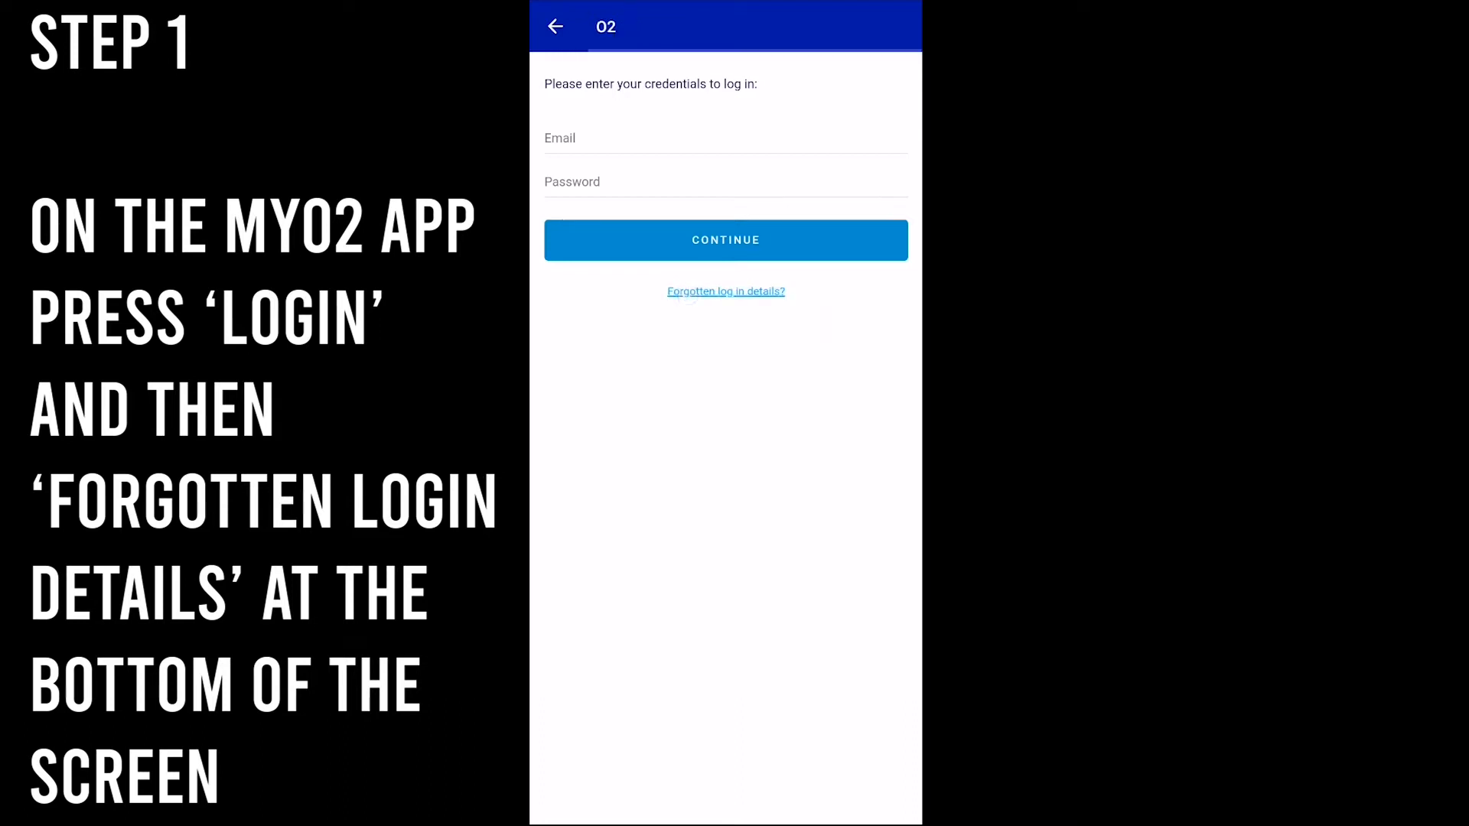
{"action": "left_click", "coordinate": [725, 292]}
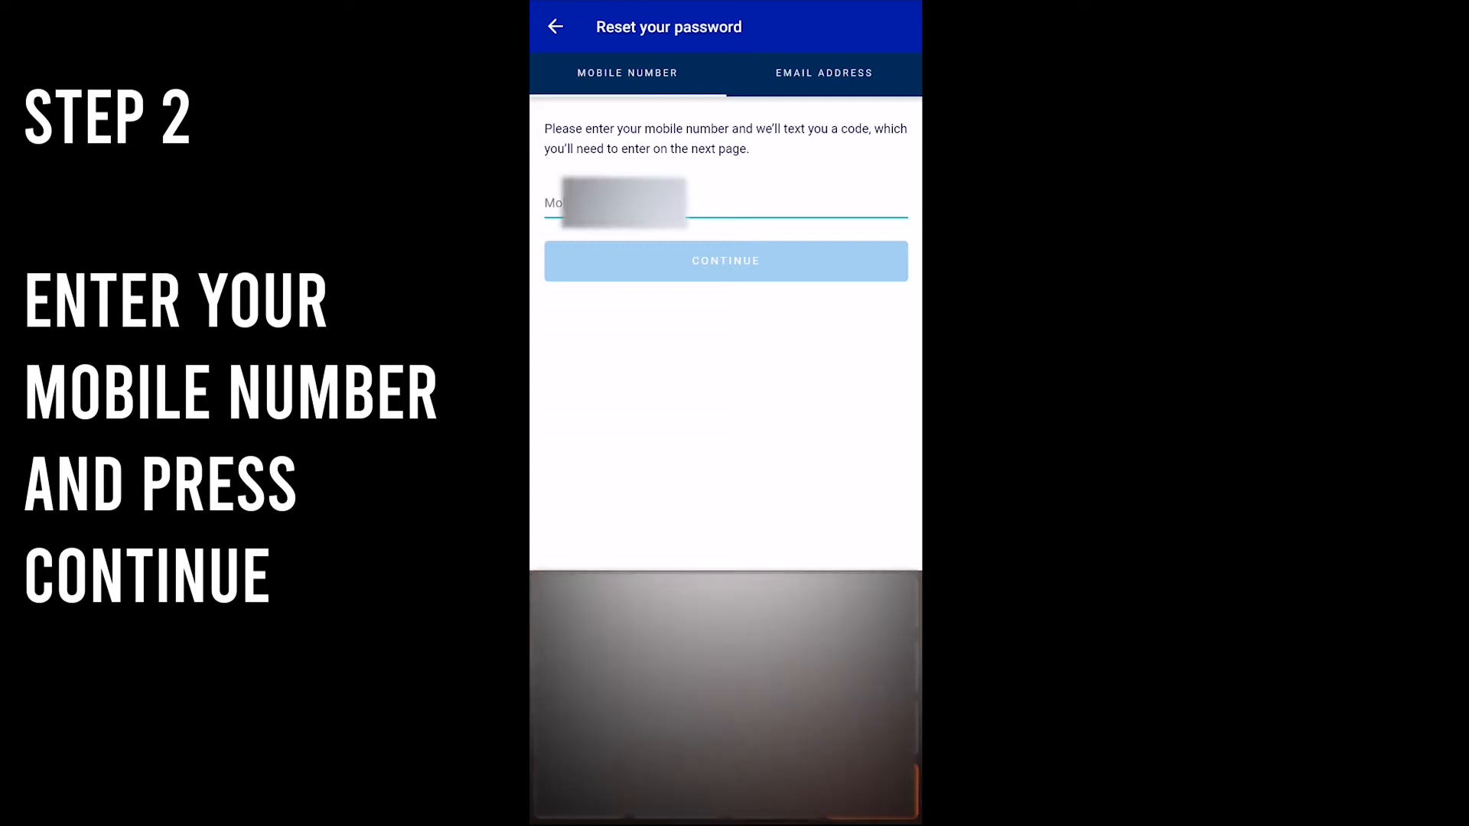
- Enter the account mobile number starting 078 and request a reset code
{"action": "type", "text": "078"}
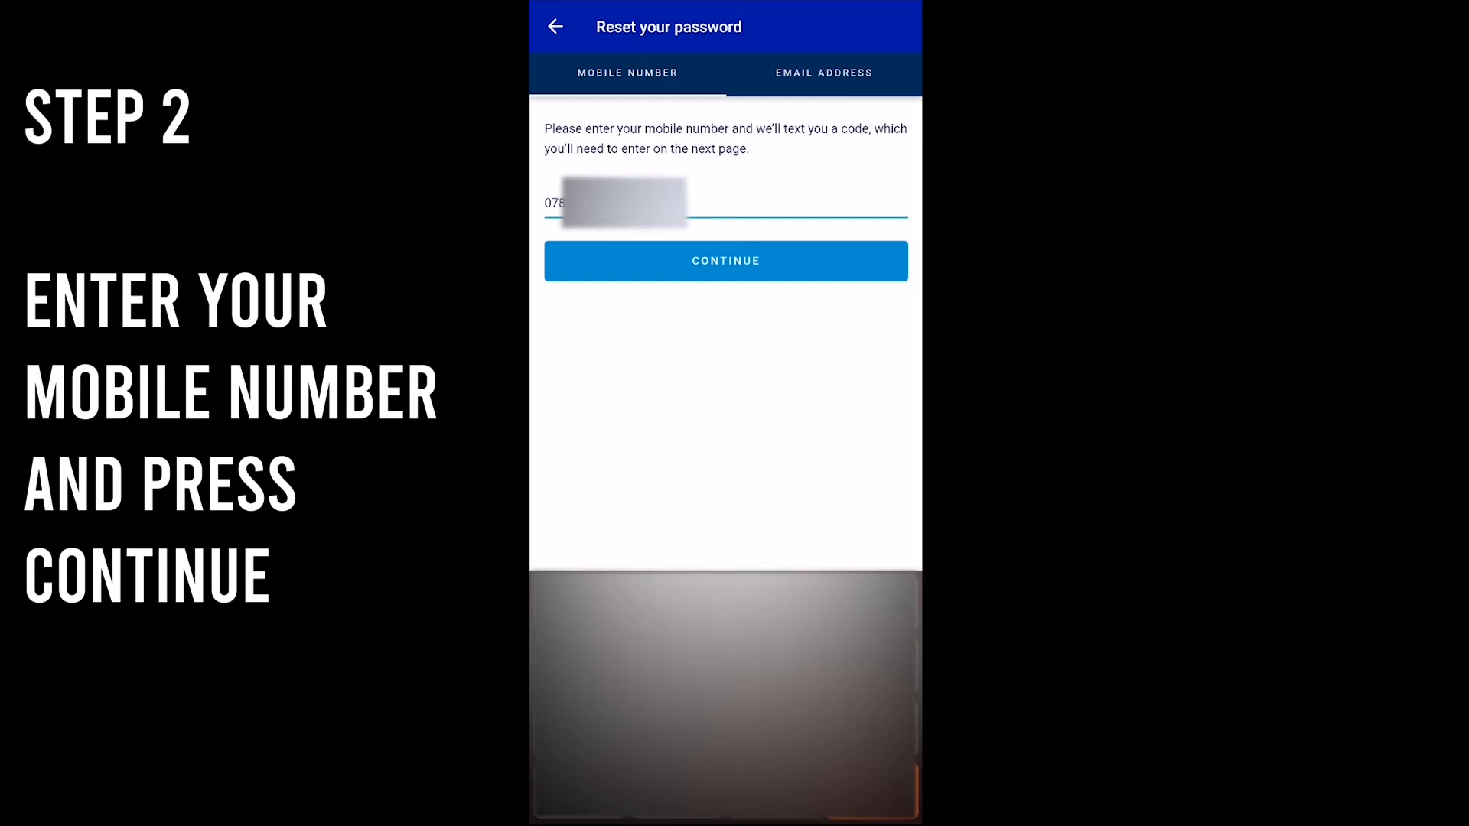
{"action": "left_click", "coordinate": [725, 260]}
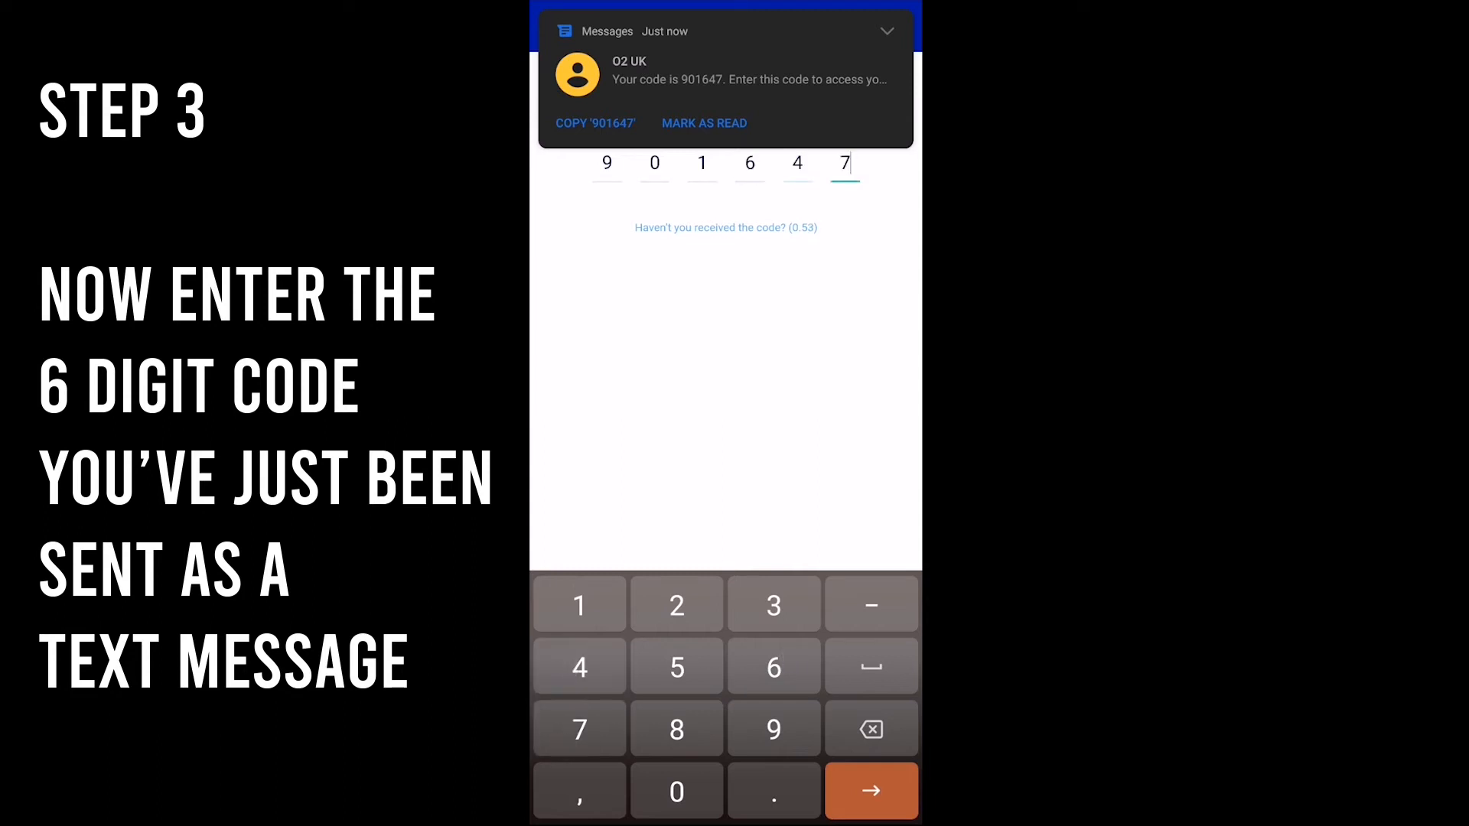
{"action": "left_click", "coordinate": [869, 790]}
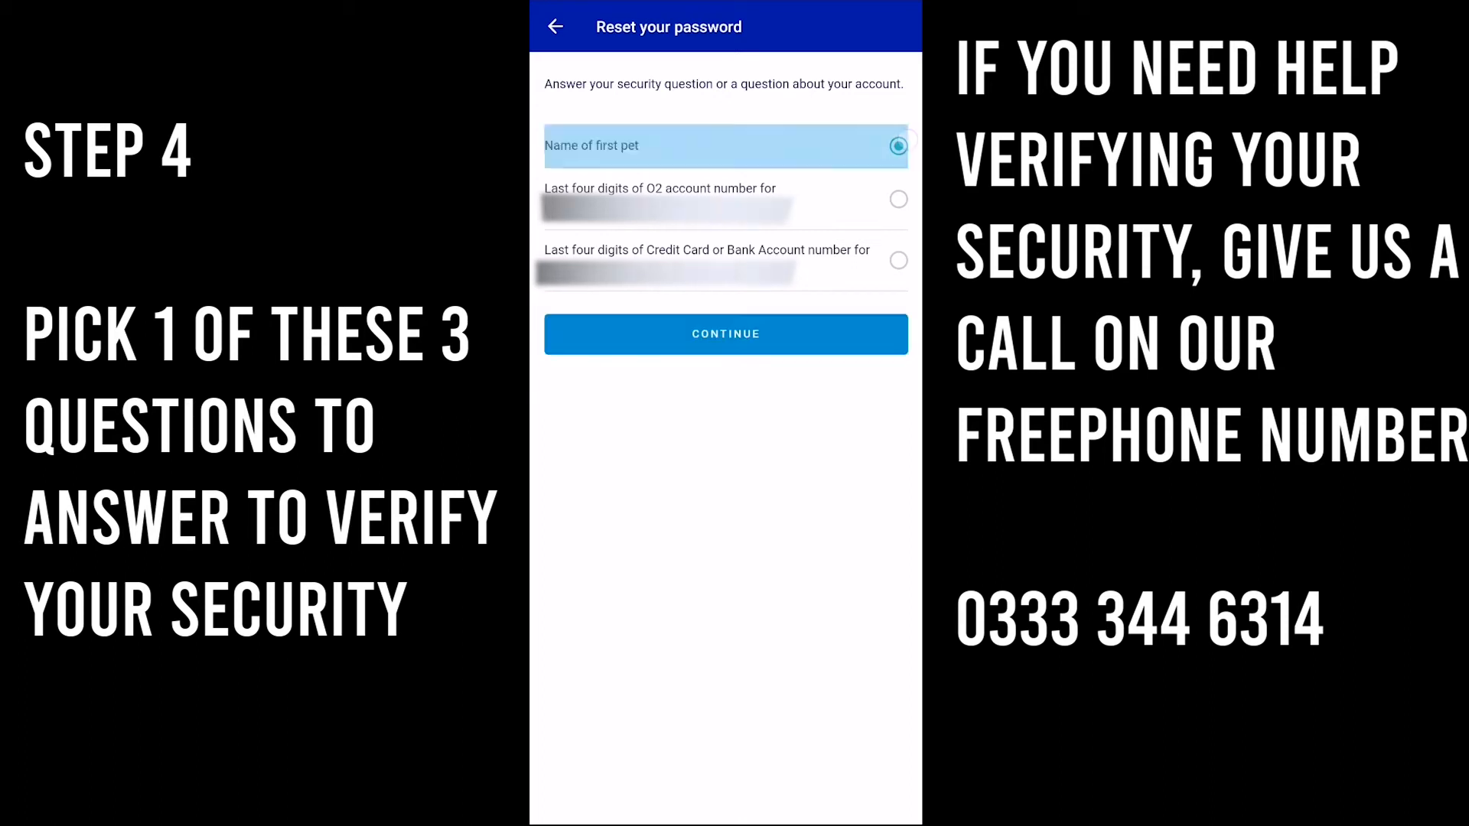
{"action": "left_click", "coordinate": [725, 333]}
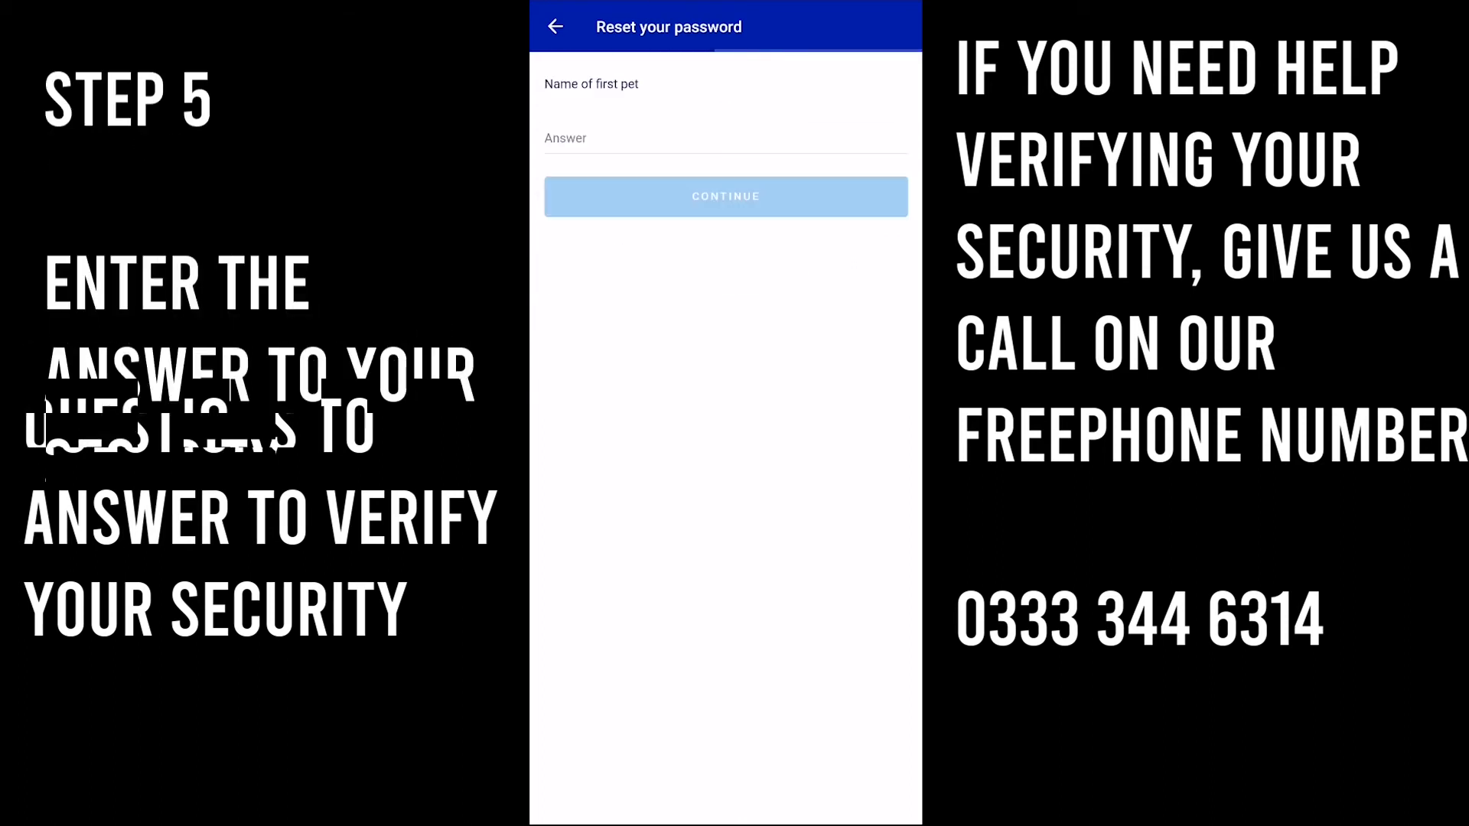
{"action": "left_click", "coordinate": [724, 137]}
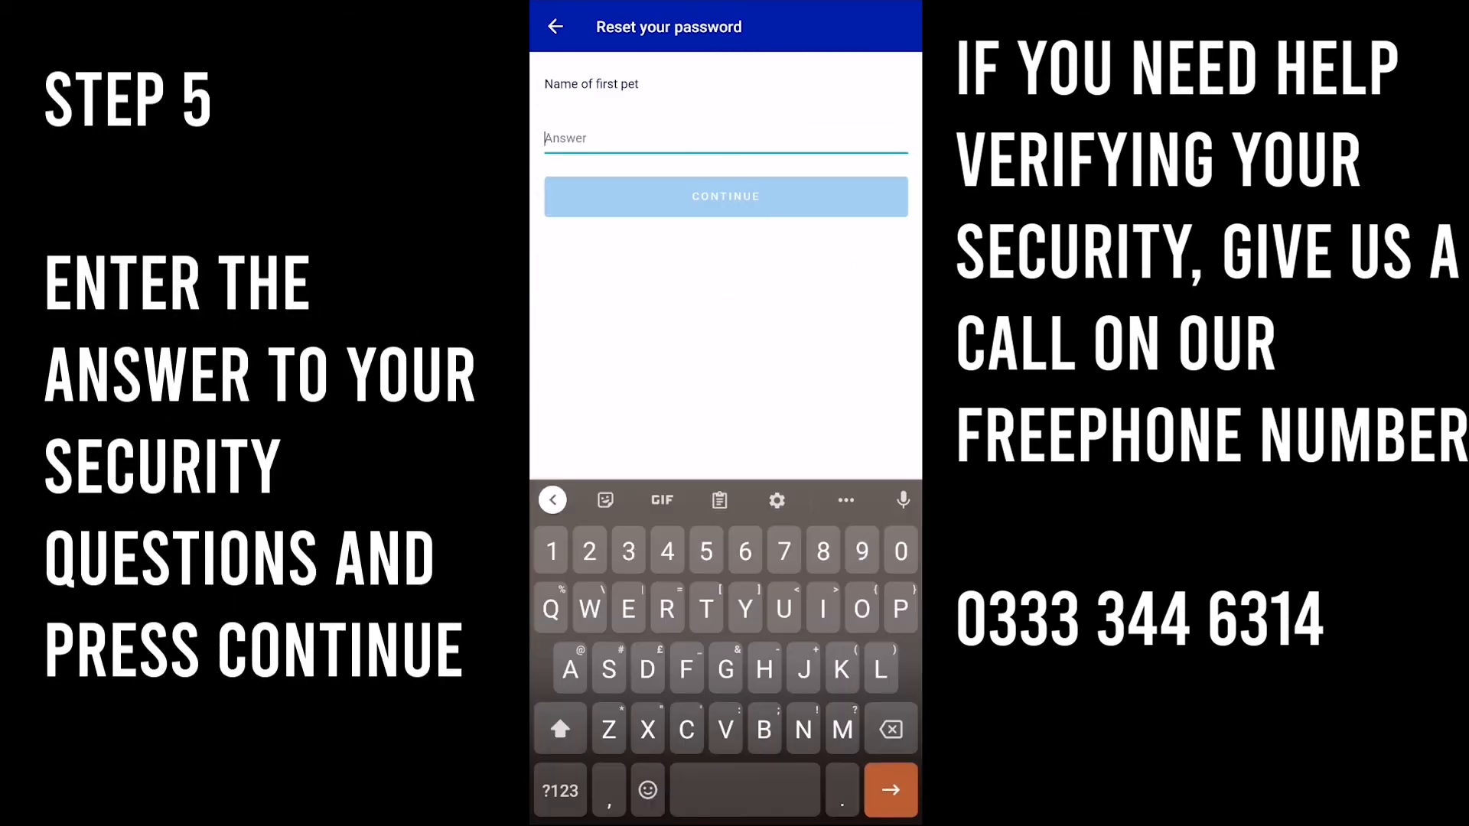
{"action": "type", "text": "Rodney"}
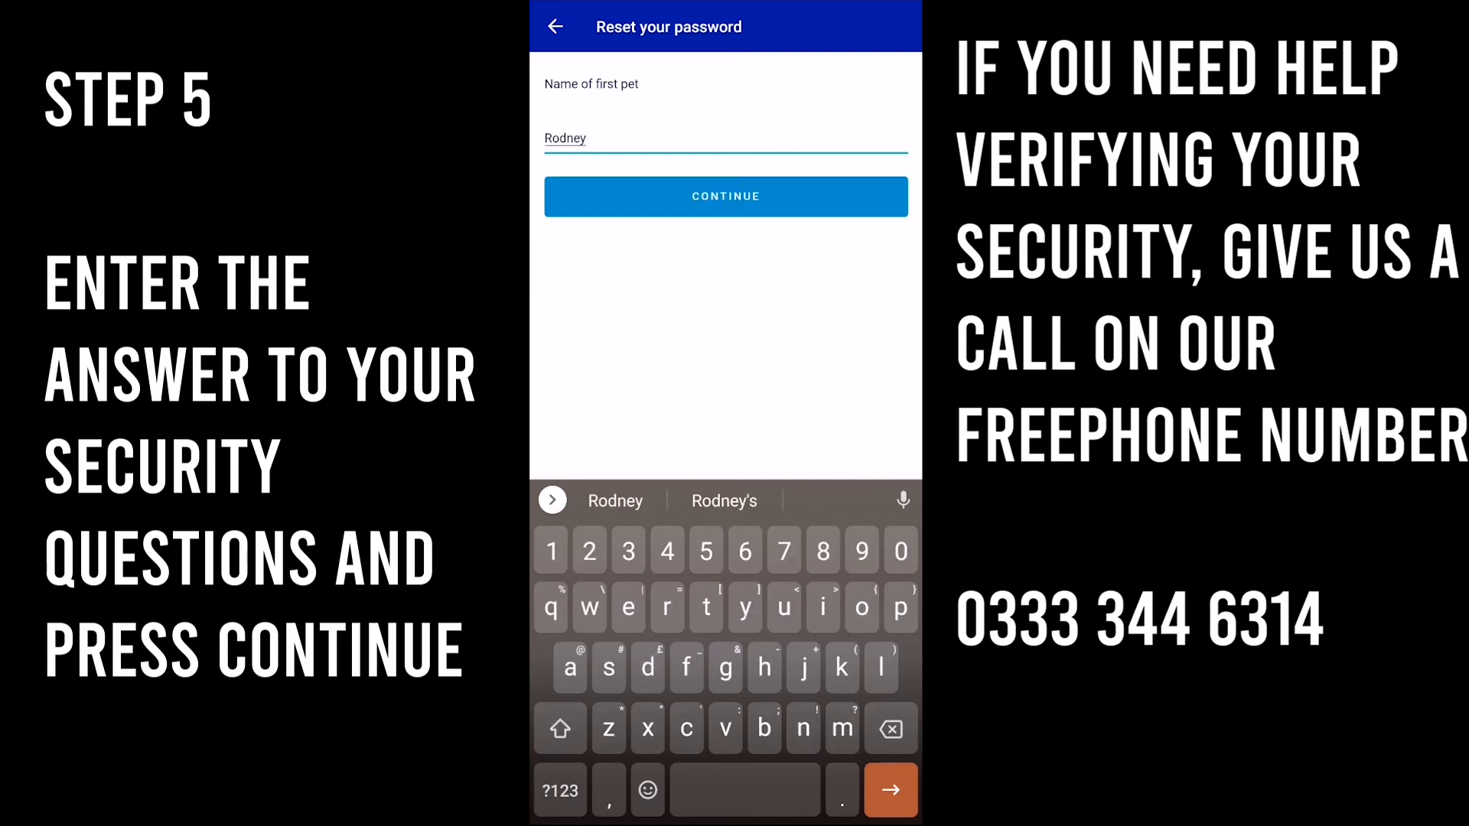
{"action": "left_click", "coordinate": [725, 197]}
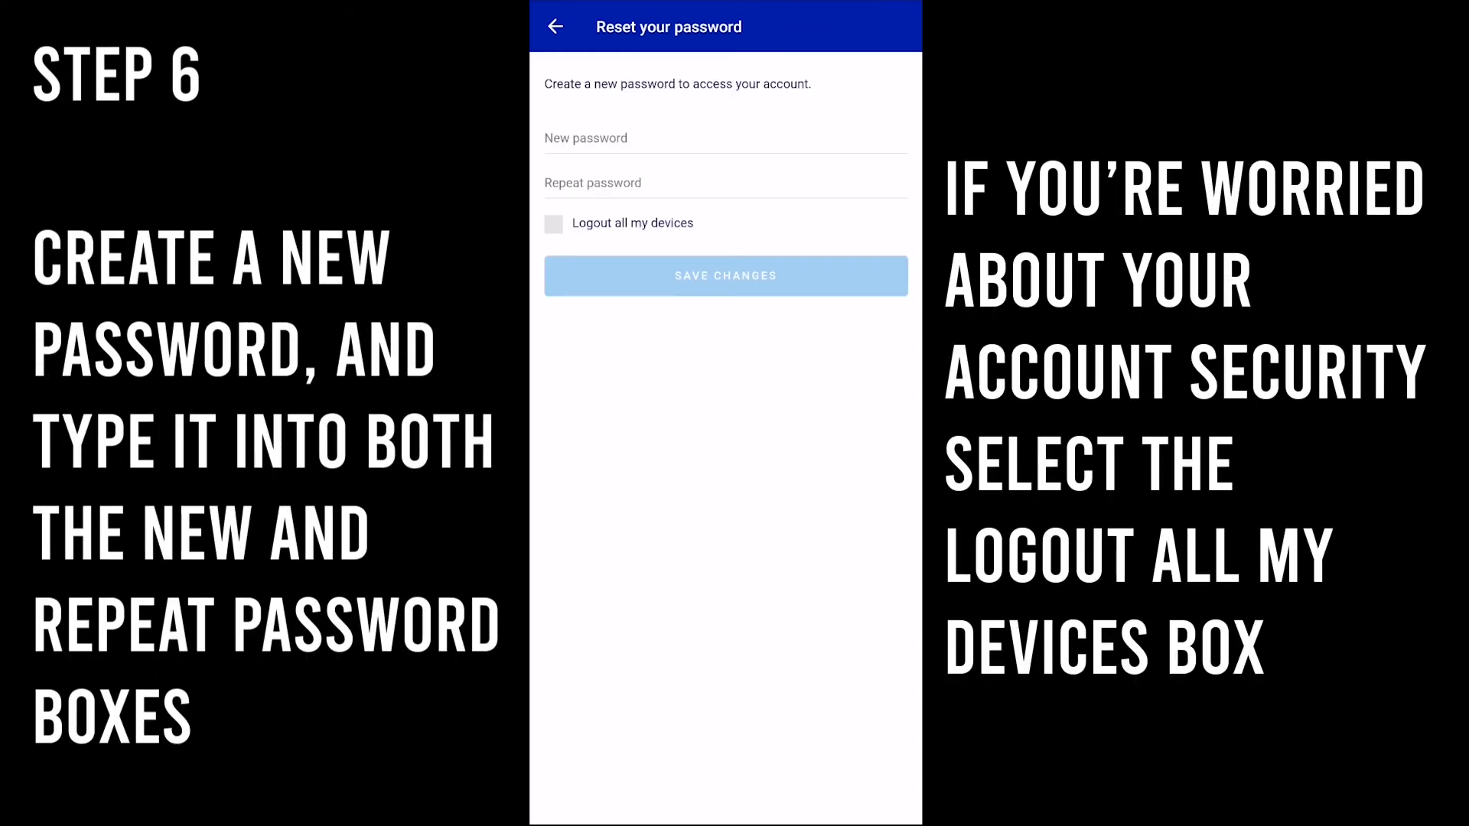
- Type the new password into both password fields and save the change
{"action": "left_click", "coordinate": [726, 138]}
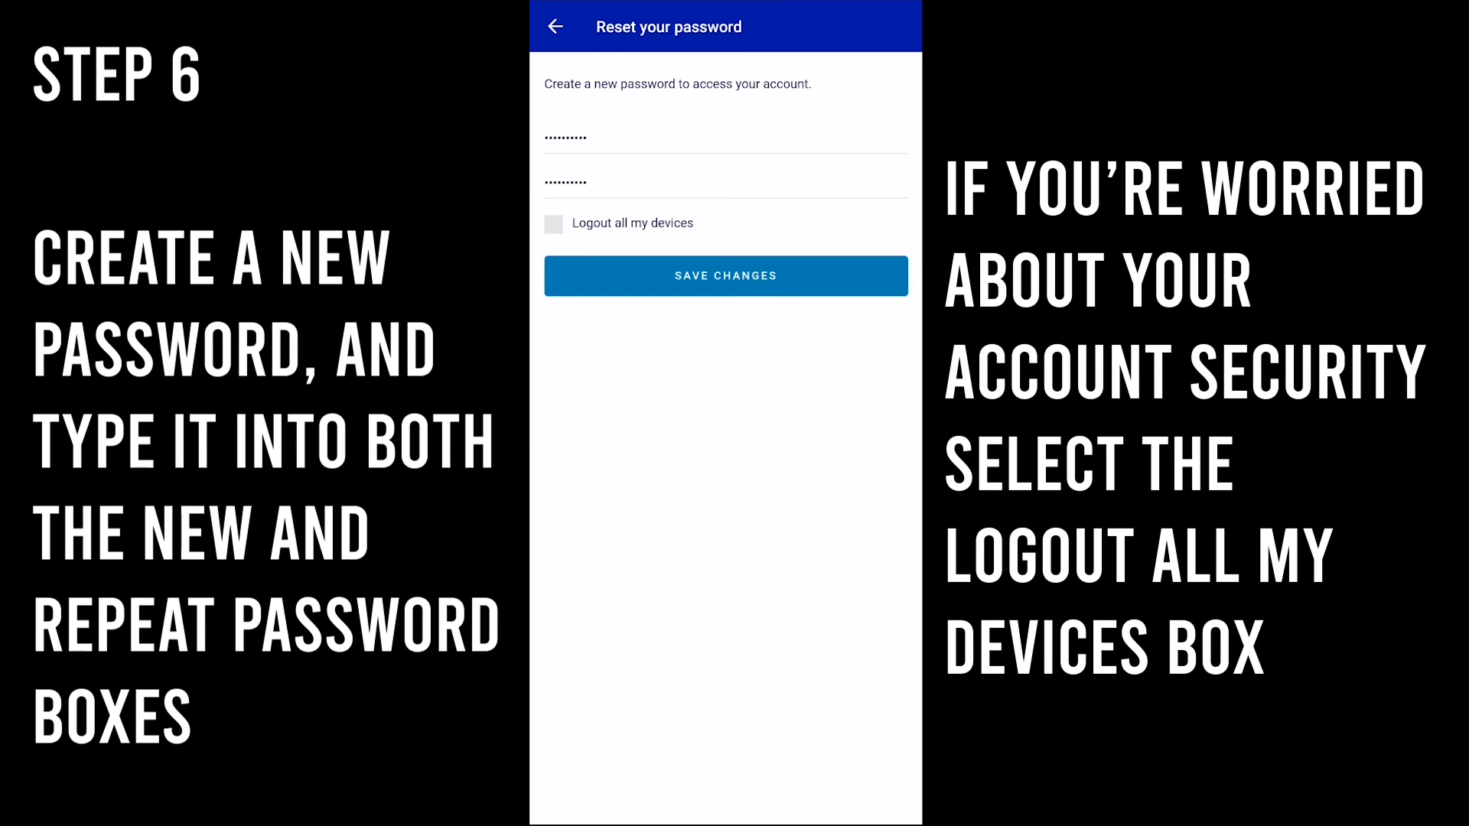
{"action": "left_click", "coordinate": [725, 276]}
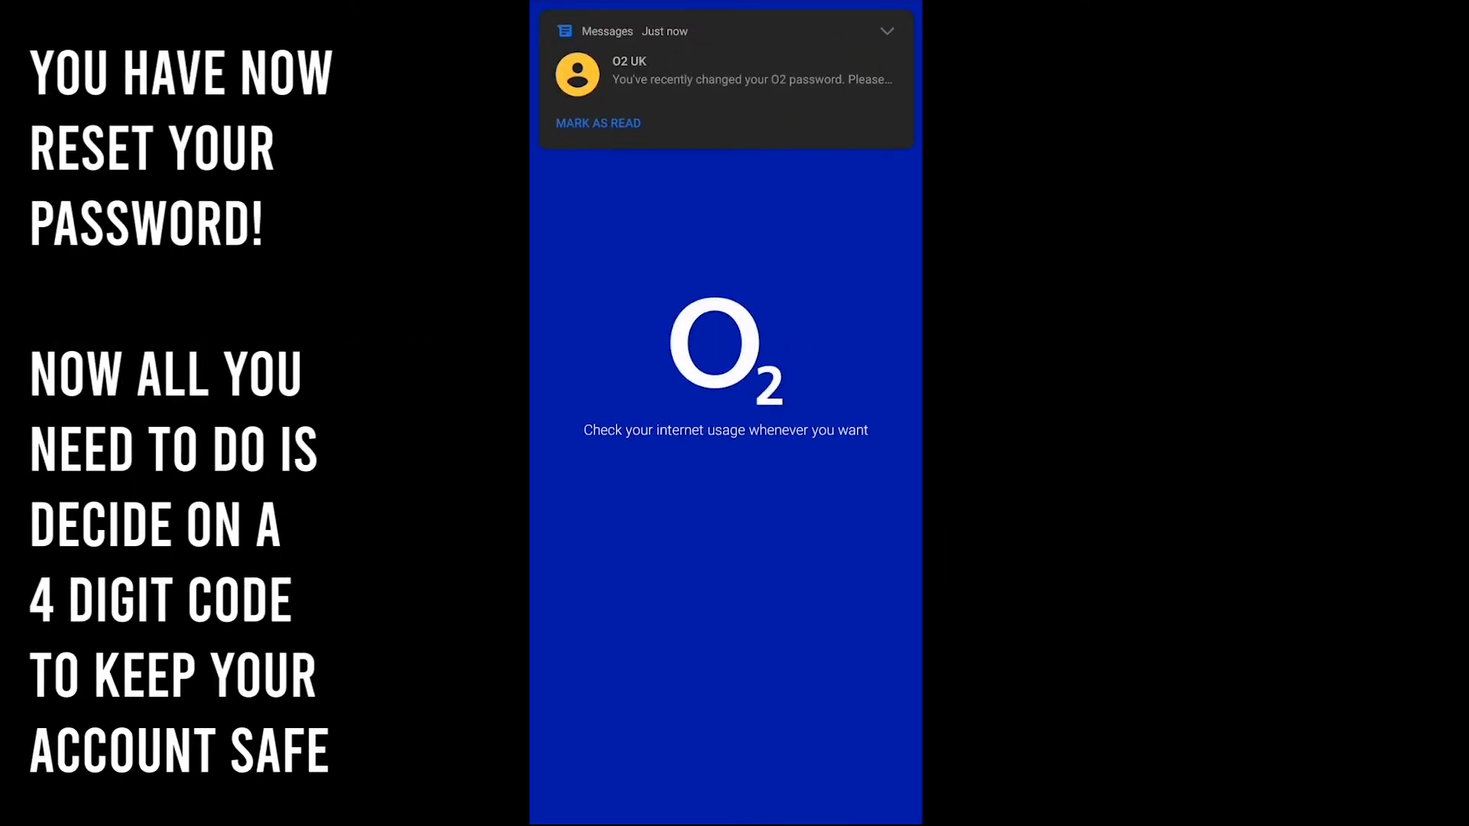